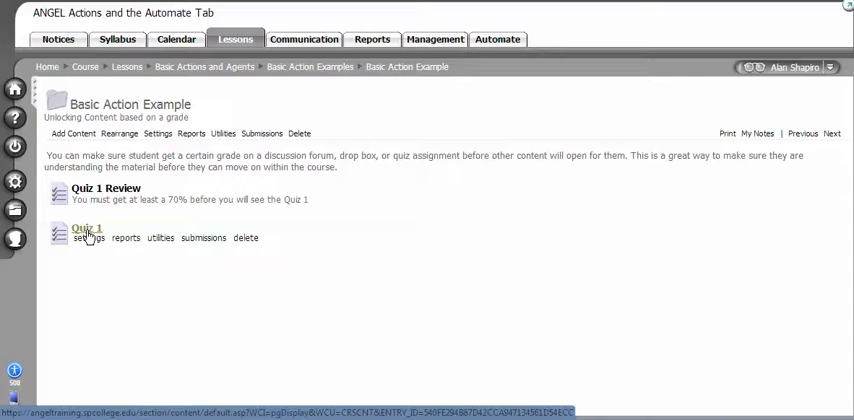
{"action": "mouse_move", "coordinate": [168, 248]}
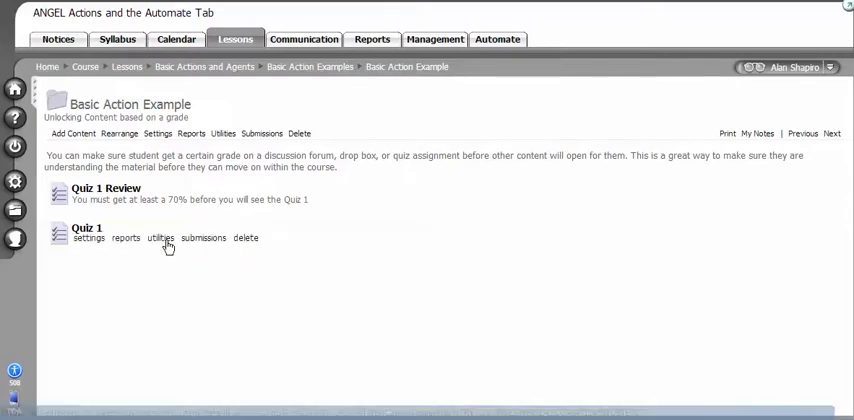
{"action": "mouse_move", "coordinate": [84, 232]}
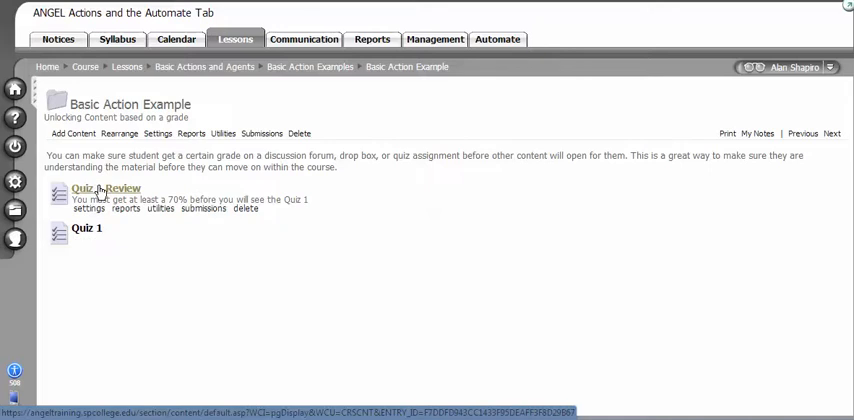
Bring up the advanced settings editor for Quiz 1 from the Basic Action Example lesson page
{"action": "left_click", "coordinate": [104, 188]}
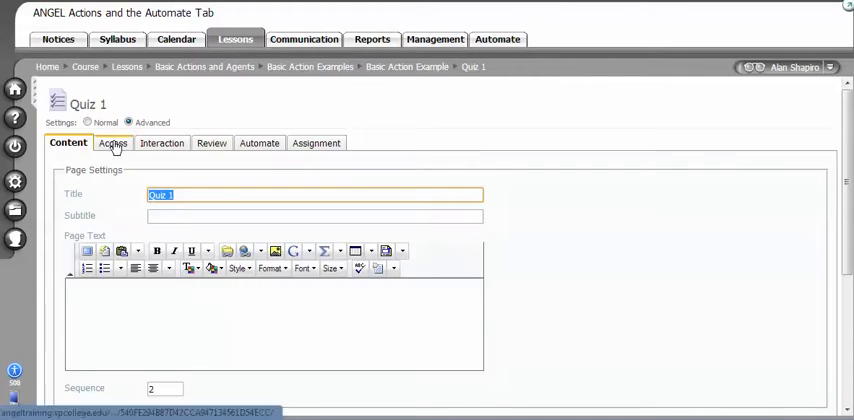
Require a viewing password for Quiz 1 under Access, save, and return to Basic Action Example
{"action": "left_click", "coordinate": [112, 142]}
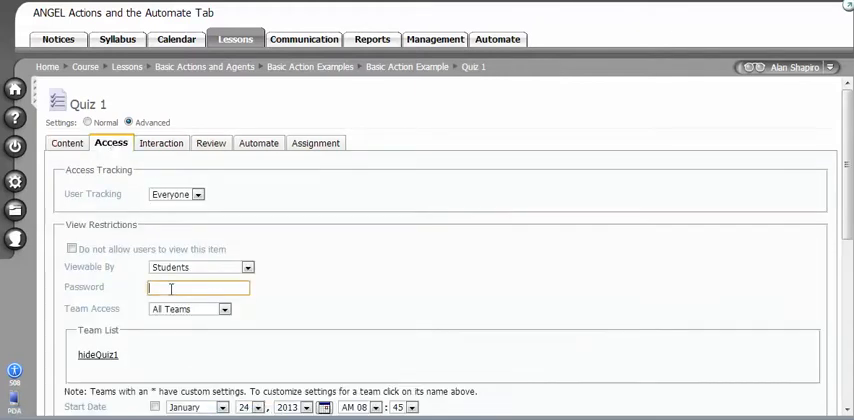
{"action": "mouse_move", "coordinate": [448, 288]}
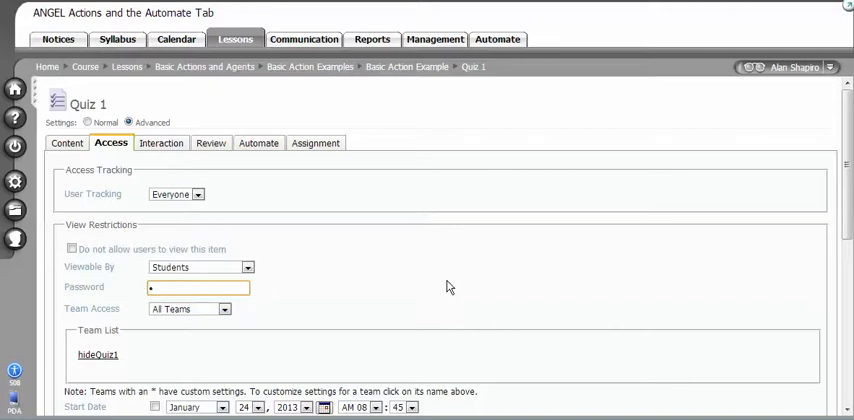
{"action": "type", "text": "••••"}
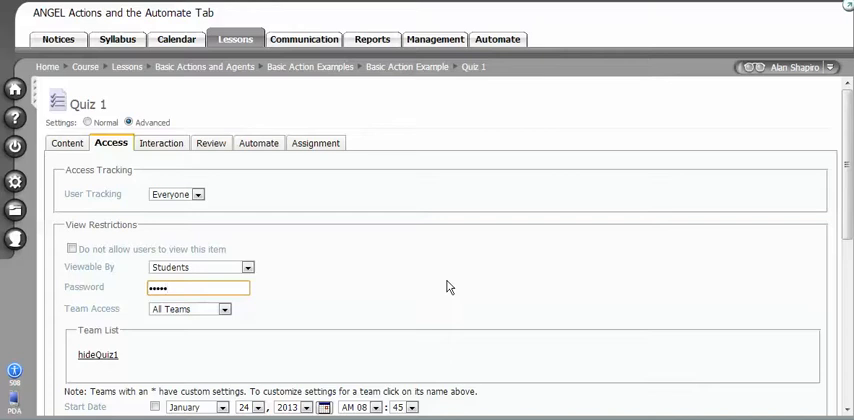
{"action": "scroll", "scroll_direction": "down", "scroll_amount": 3}
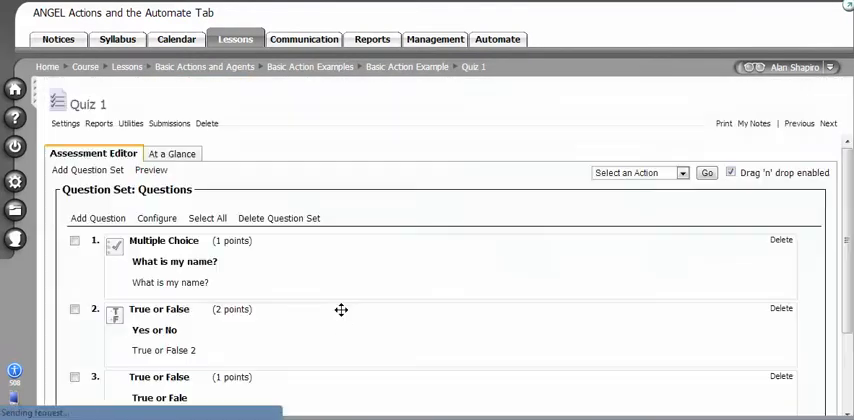
{"action": "left_click", "coordinate": [406, 66]}
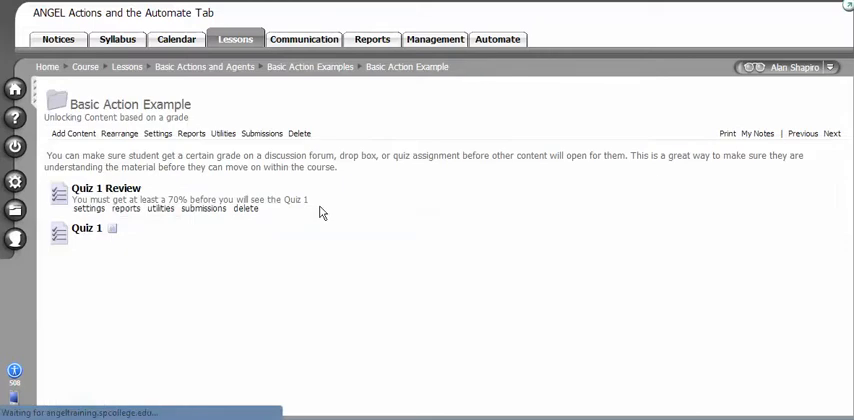
{"action": "mouse_move", "coordinate": [112, 228]}
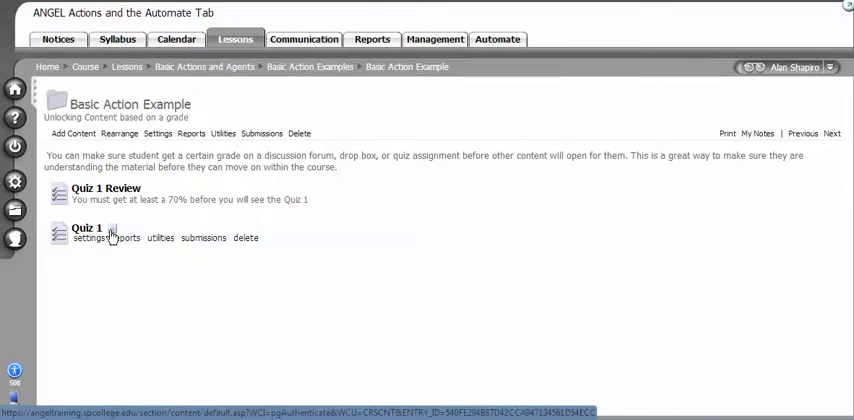
{"action": "mouse_move", "coordinate": [112, 236]}
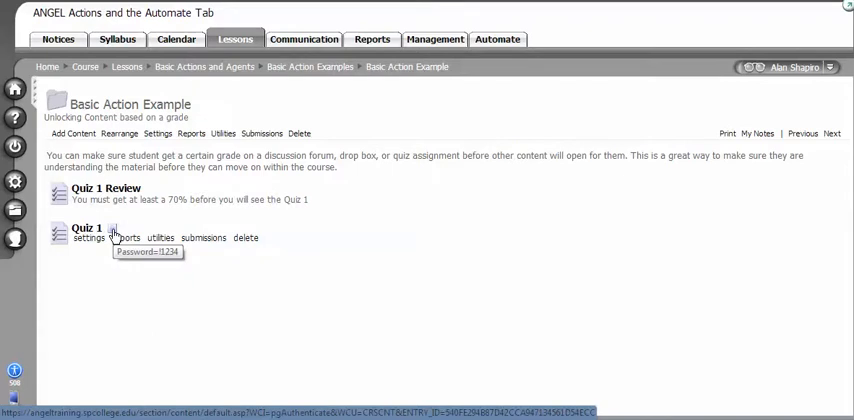
{"action": "mouse_move", "coordinate": [136, 294]}
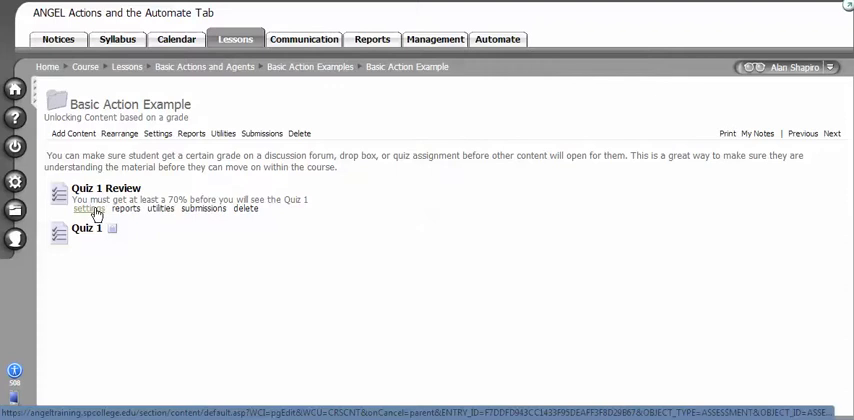
Reach the Automate settings of Quiz 1 Review and launch its empty Action Editor
{"action": "left_click", "coordinate": [84, 210]}
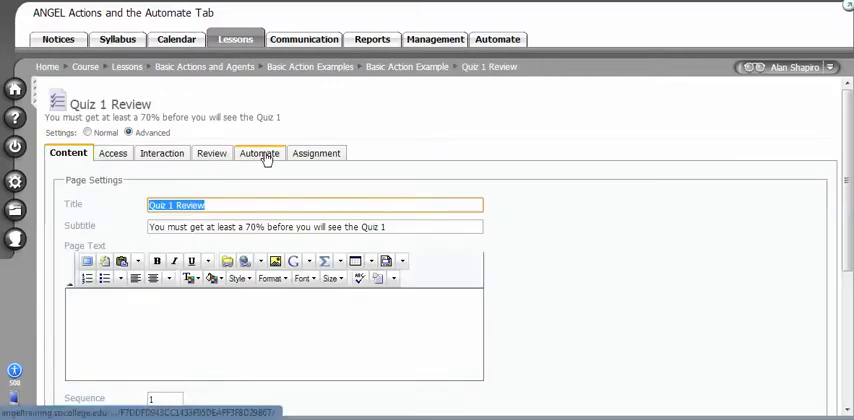
{"action": "left_click", "coordinate": [260, 152]}
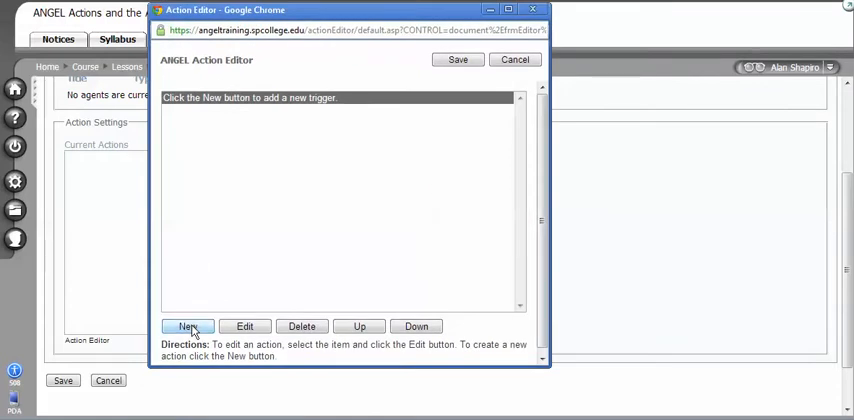
{"action": "left_click", "coordinate": [188, 328]}
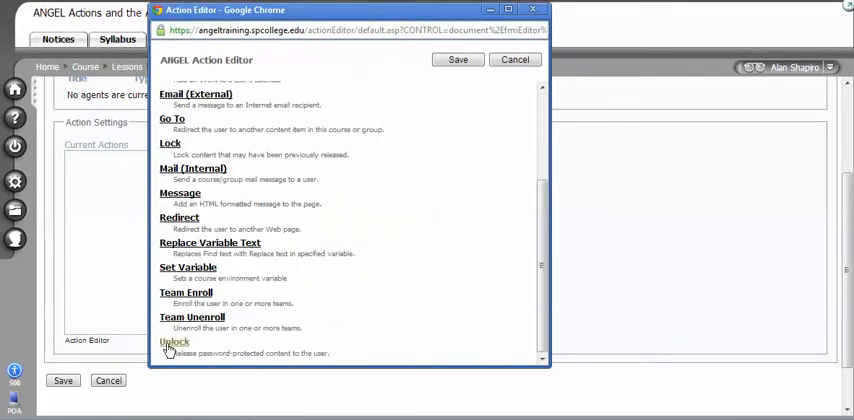
{"action": "left_click", "coordinate": [174, 342]}
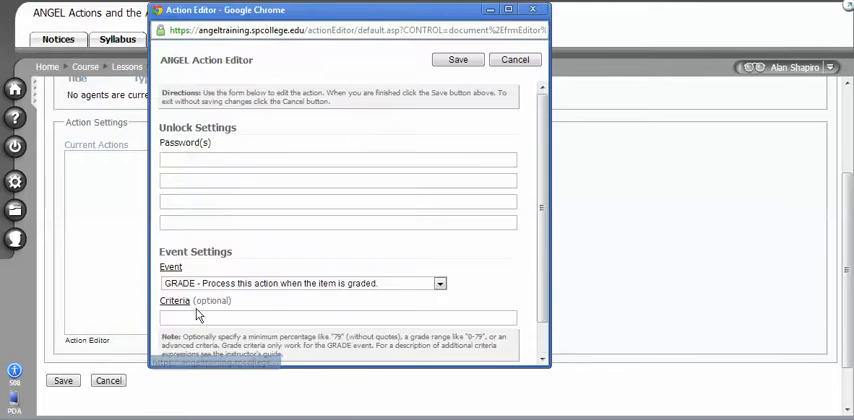
{"action": "left_click", "coordinate": [336, 160]}
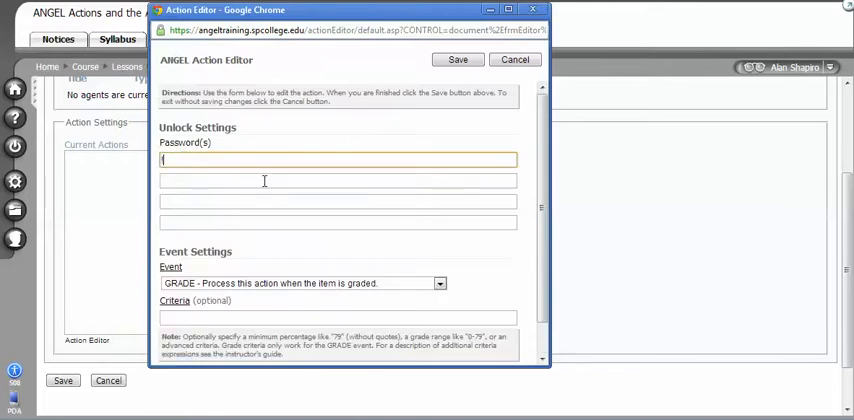
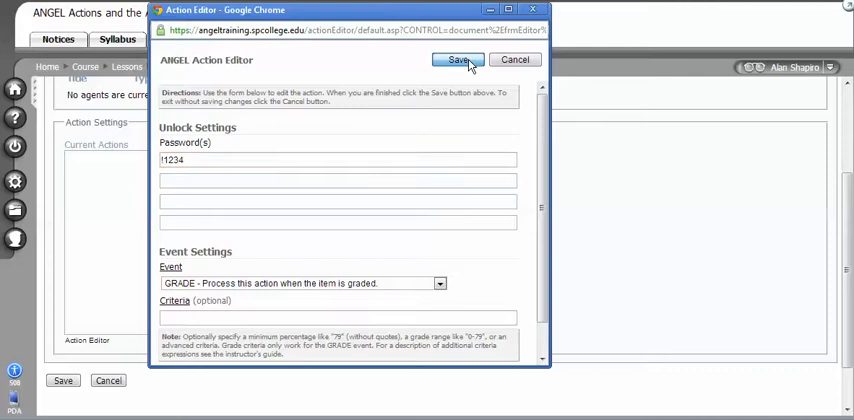
{"action": "mouse_move", "coordinate": [472, 114]}
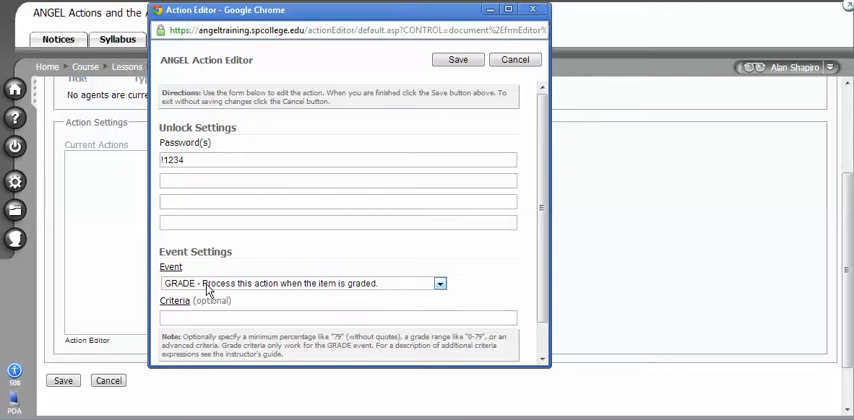
Trigger the action on the GRADE event at a criteria score of 70 and save it
{"action": "left_click", "coordinate": [336, 318]}
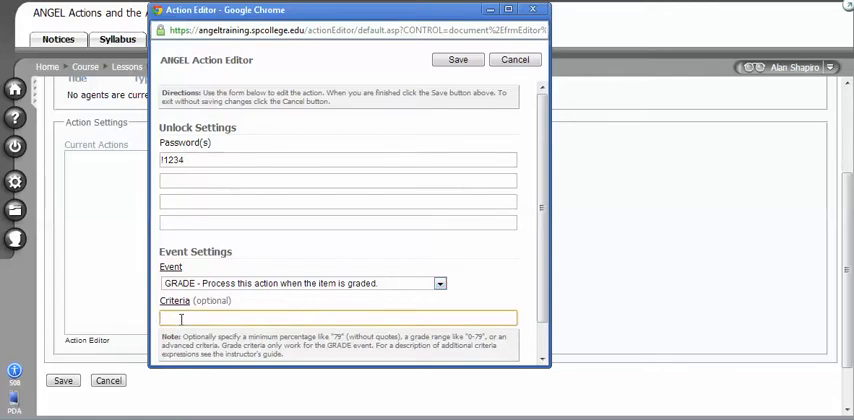
{"action": "type", "text": "70"}
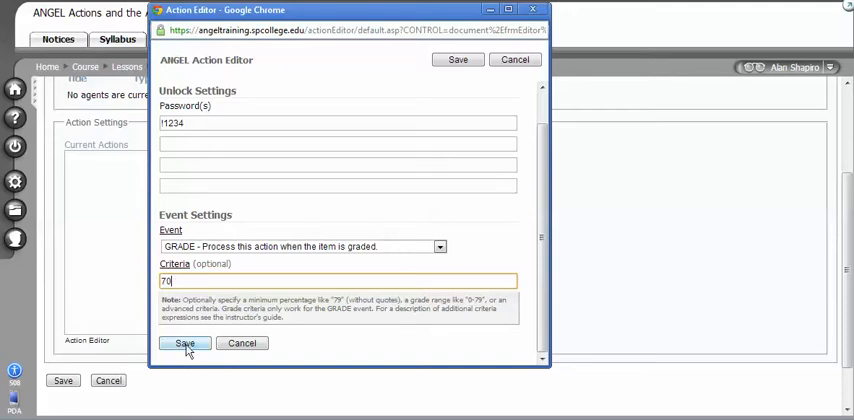
{"action": "left_click", "coordinate": [184, 344]}
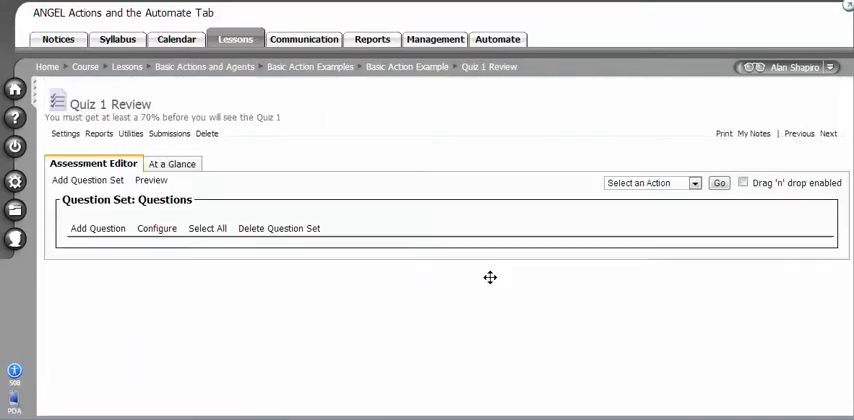
Return to the Basic Action Example folder listing Quiz 1 Review and Quiz 1
{"action": "left_click", "coordinate": [406, 68]}
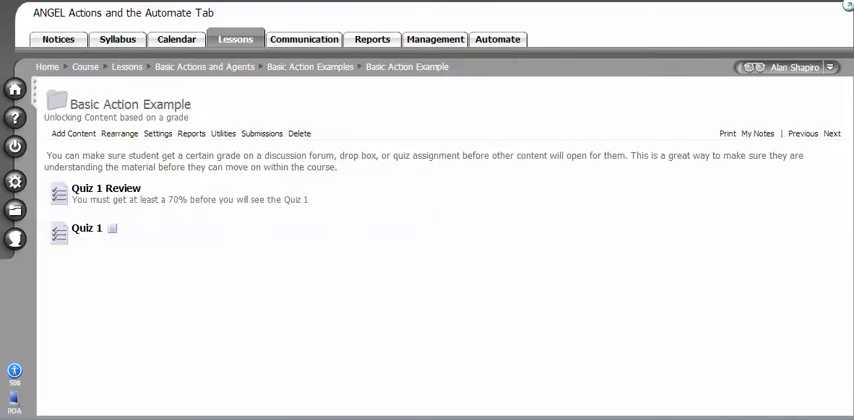
{"action": "mouse_move", "coordinate": [604, 300]}
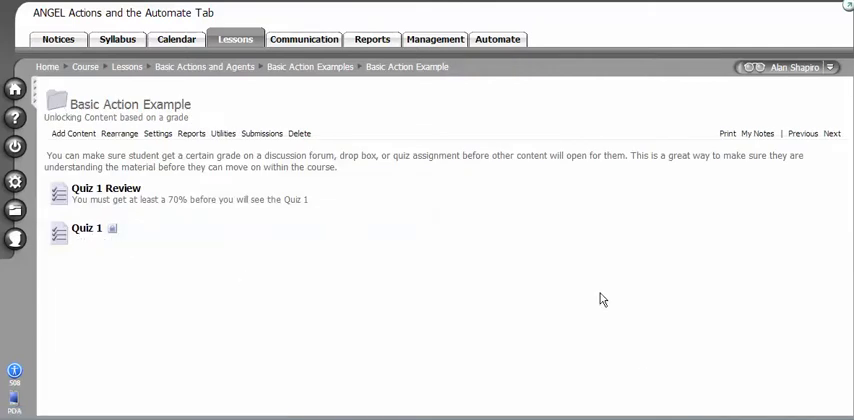
{"action": "mouse_move", "coordinate": [592, 298]}
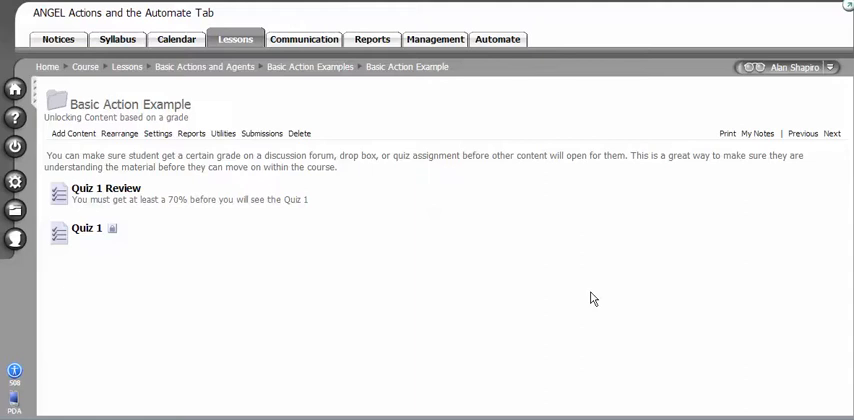
{"action": "mouse_move", "coordinate": [584, 280]}
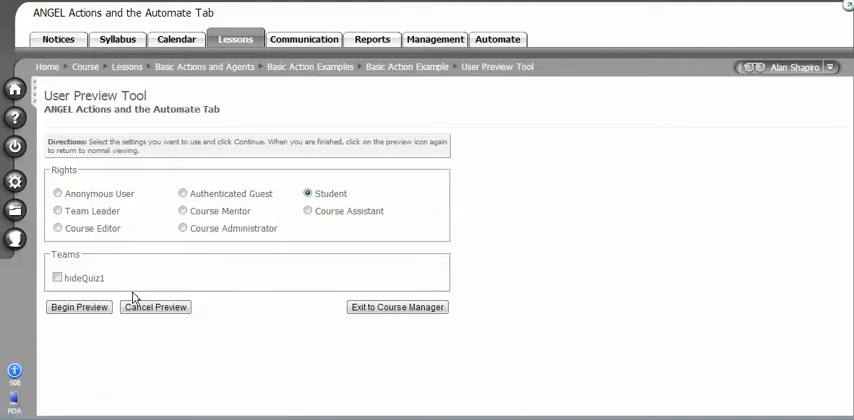
Preview as a student and navigate Lessons to the Basic Action Example folder showing only Quiz 1 Review
{"action": "left_click", "coordinate": [78, 308]}
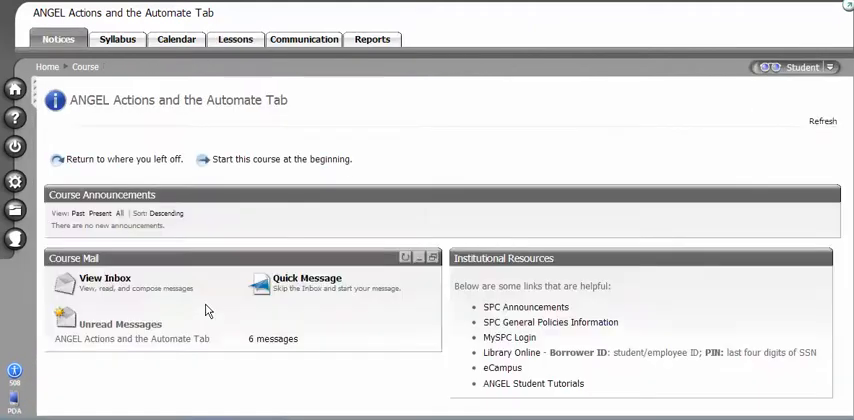
{"action": "left_click", "coordinate": [234, 40]}
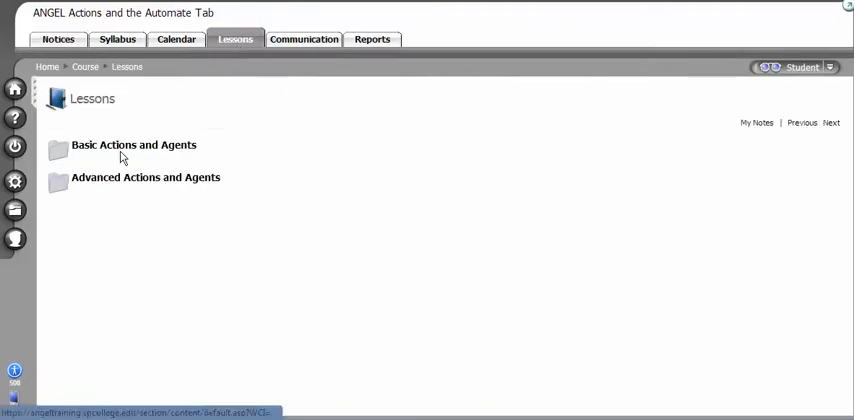
{"action": "left_click", "coordinate": [134, 144]}
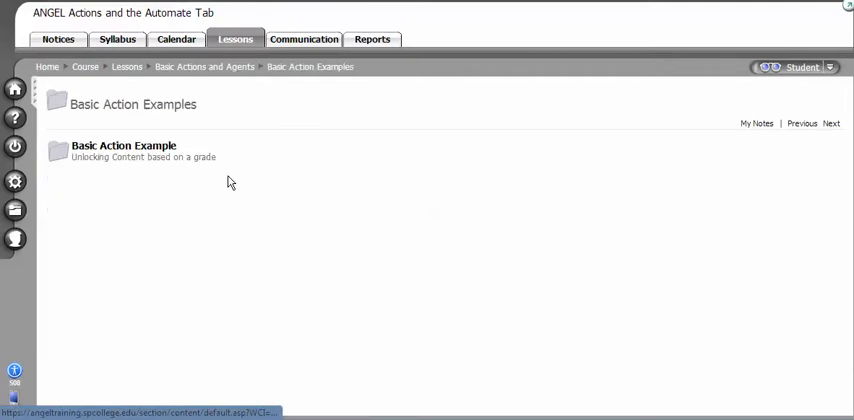
{"action": "left_click", "coordinate": [124, 144]}
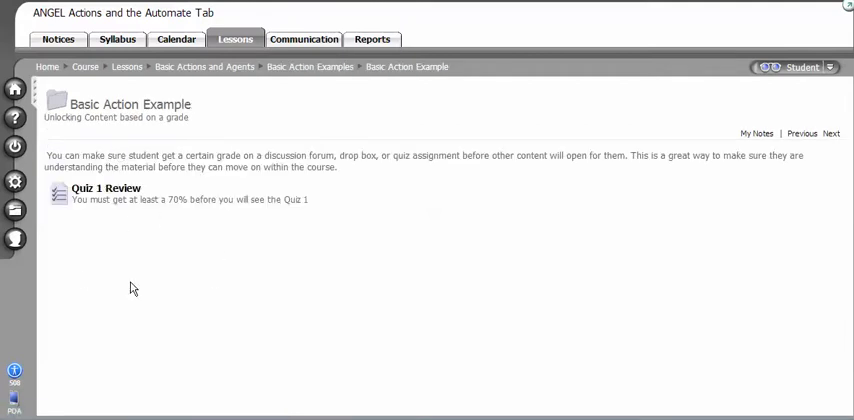
{"action": "mouse_move", "coordinate": [96, 184]}
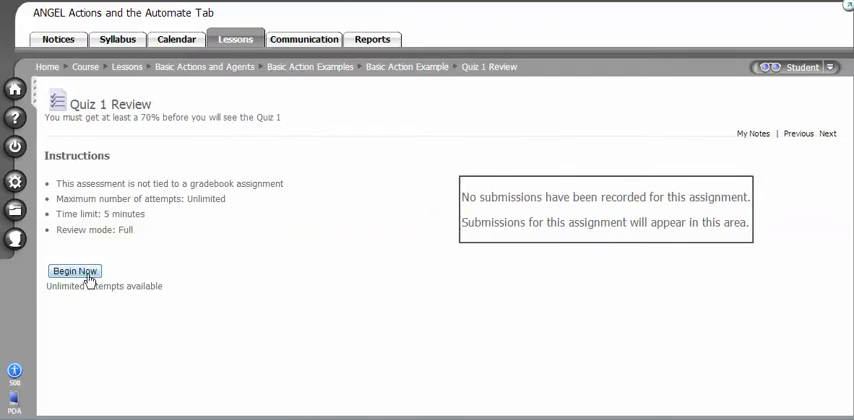
Take and submit Quiz 1 Review for 100%, then confirm Quiz 1 now appears in the folder
{"action": "left_click", "coordinate": [74, 272]}
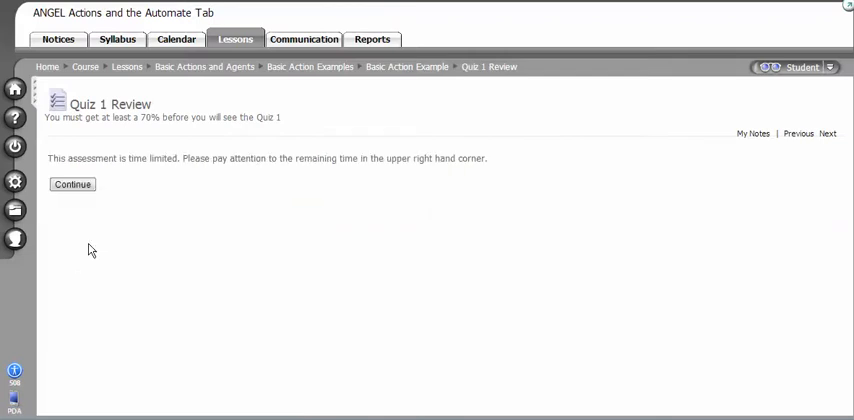
{"action": "left_click", "coordinate": [72, 184]}
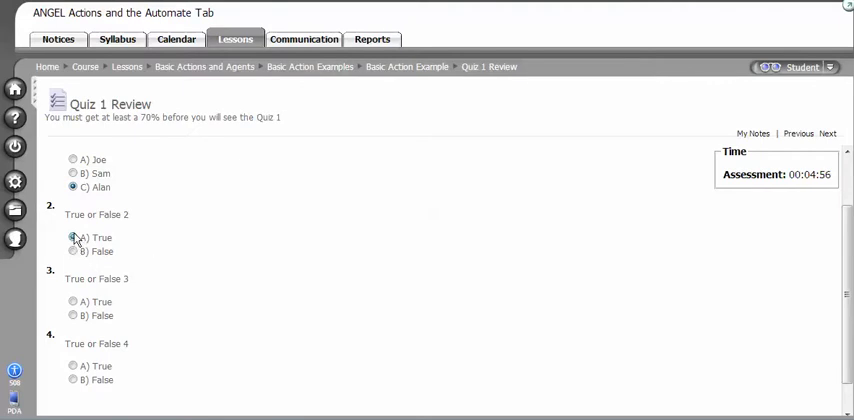
{"action": "left_click", "coordinate": [72, 300]}
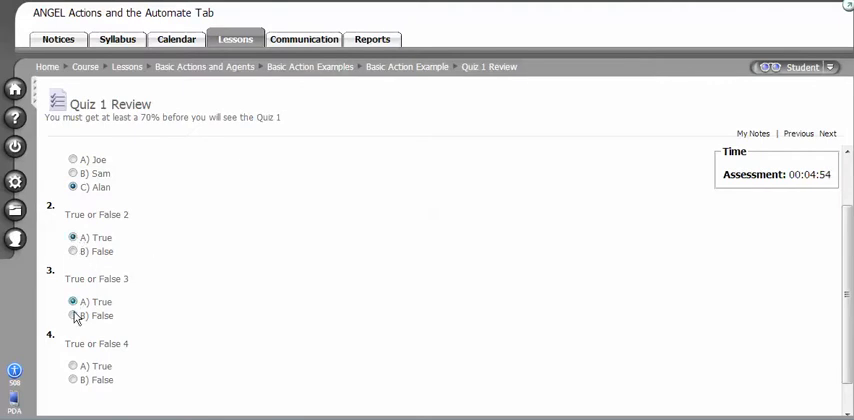
{"action": "scroll", "scroll_direction": "down", "scroll_amount": 3}
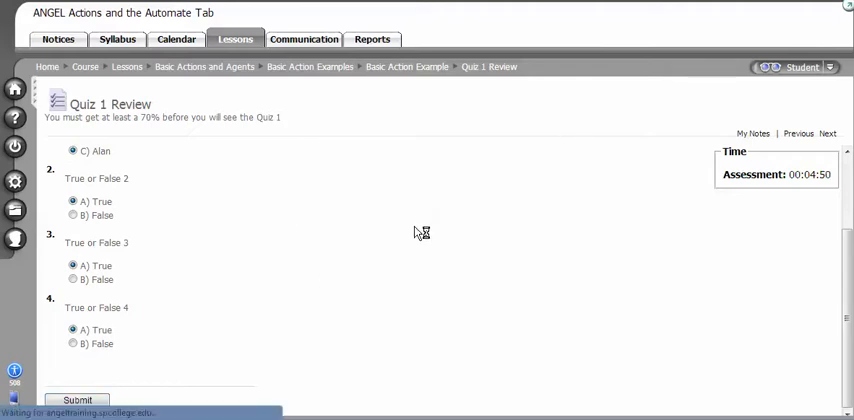
{"action": "left_click", "coordinate": [76, 400]}
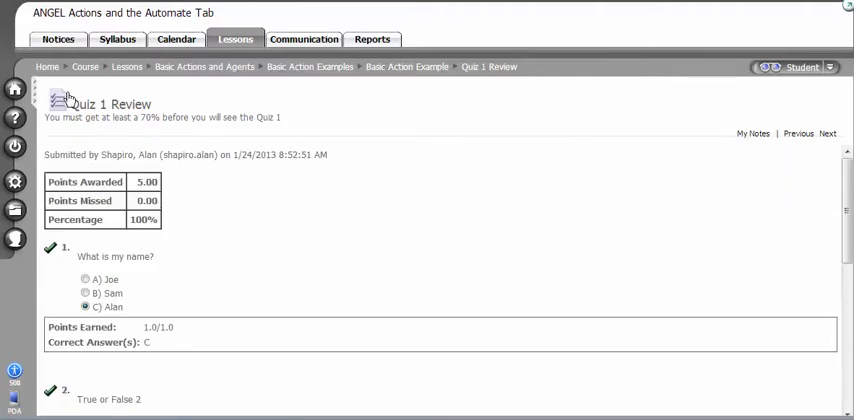
{"action": "left_click", "coordinate": [406, 68]}
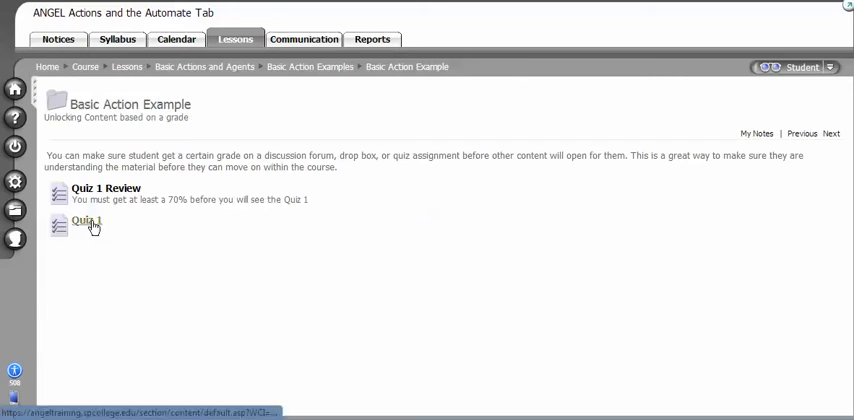